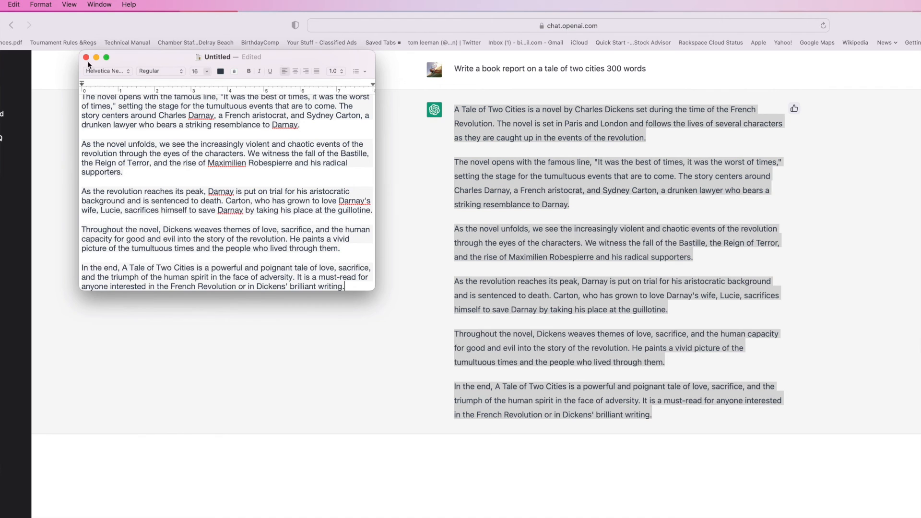
# - Close the untitled report and begin naming it 'Book r' in the save prompt
pyautogui.click(87, 57)
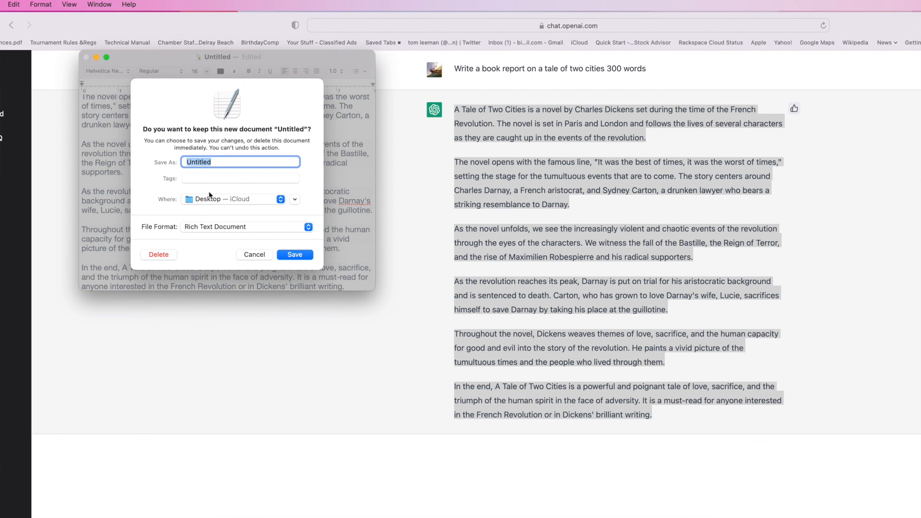
pyautogui.write('Book r')
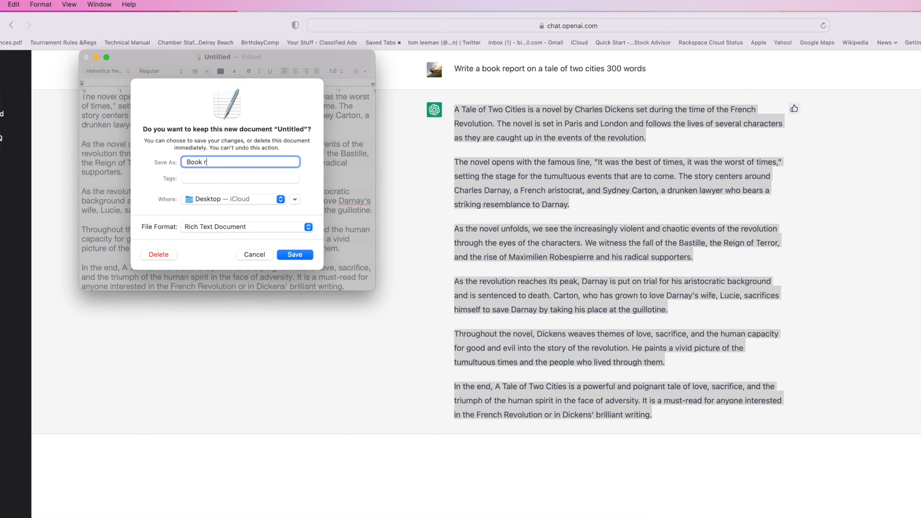